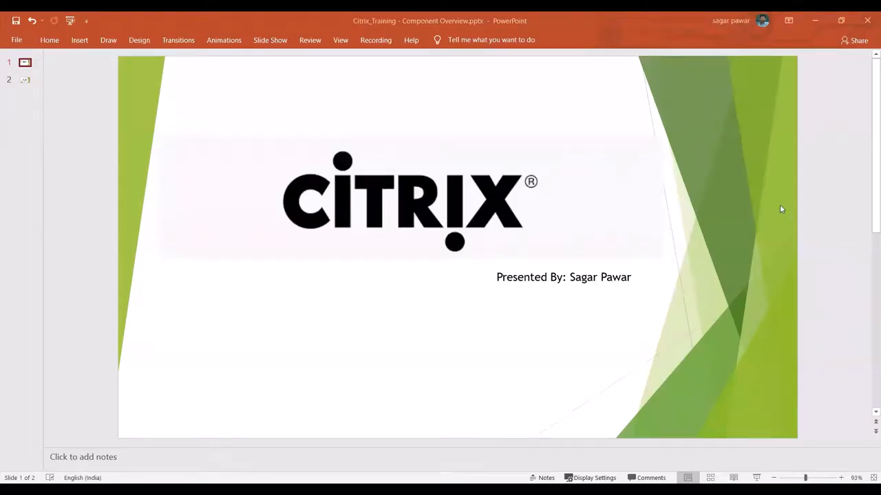
mouse_move(380, 242)
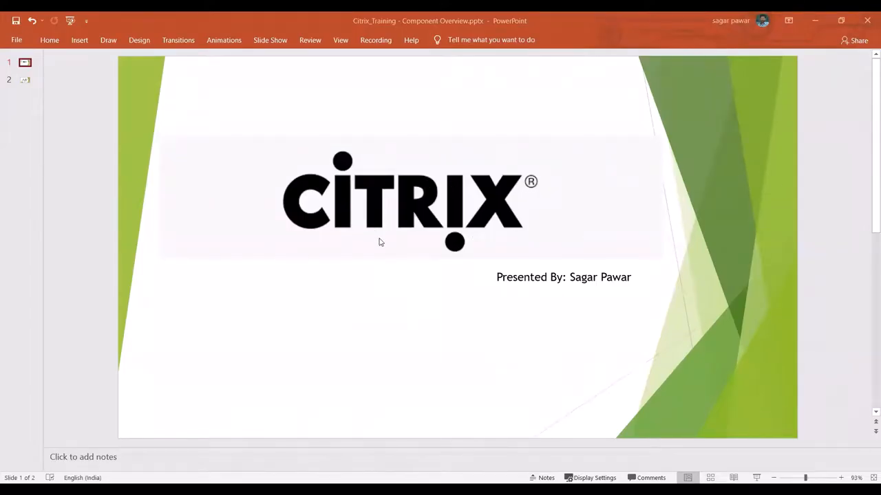
mouse_move(425, 241)
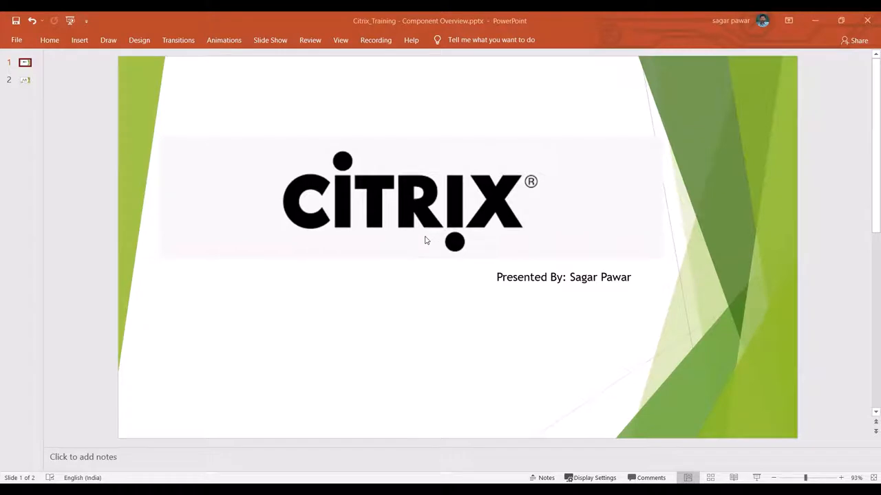
mouse_move(489, 270)
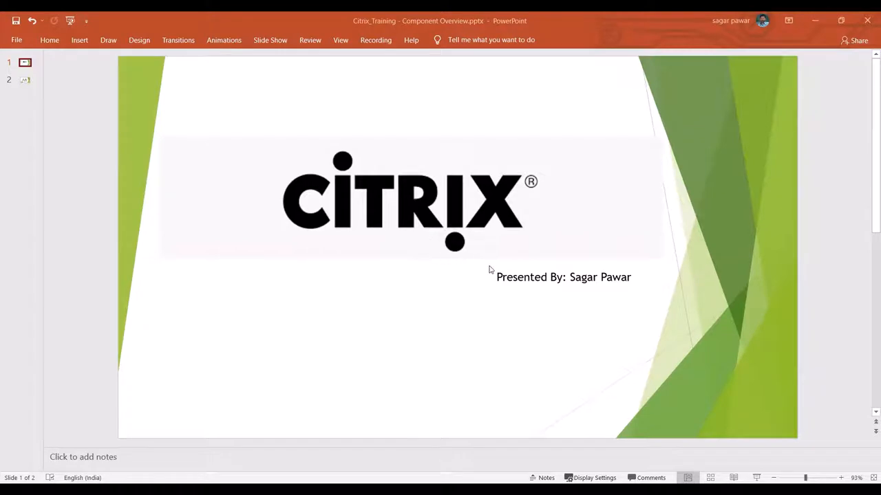
mouse_move(36, 93)
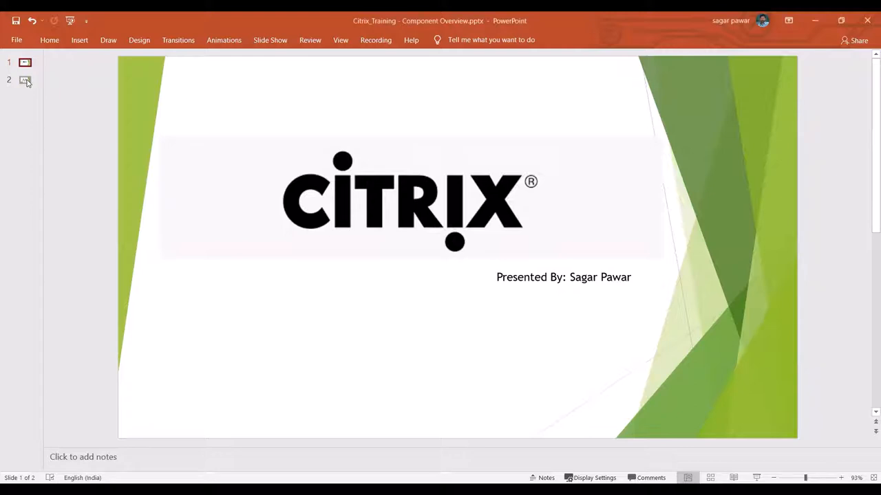
Show slide 2, the Citrix VDI Architecture and Flow diagram, instead of the title slide
left_click(25, 80)
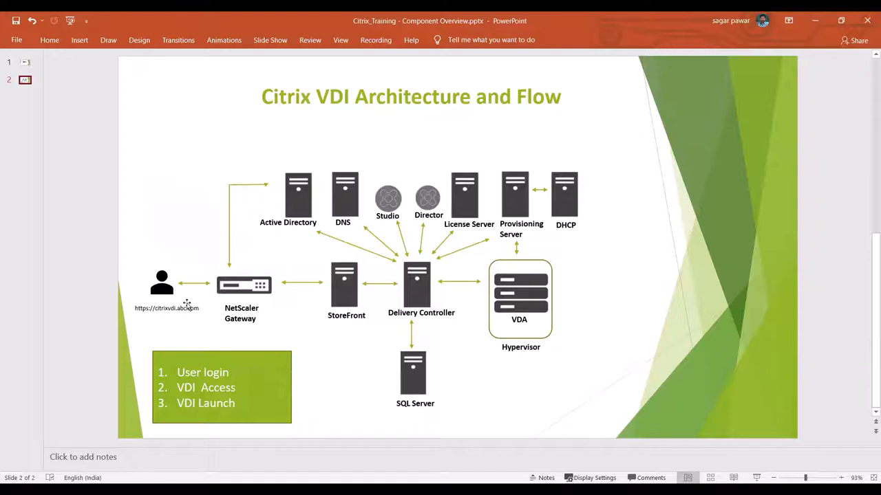
mouse_move(3, 419)
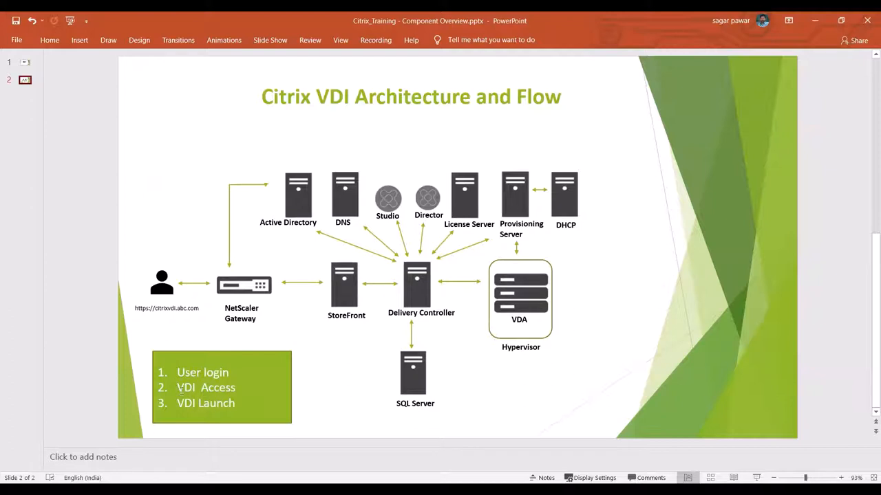
mouse_move(269, 336)
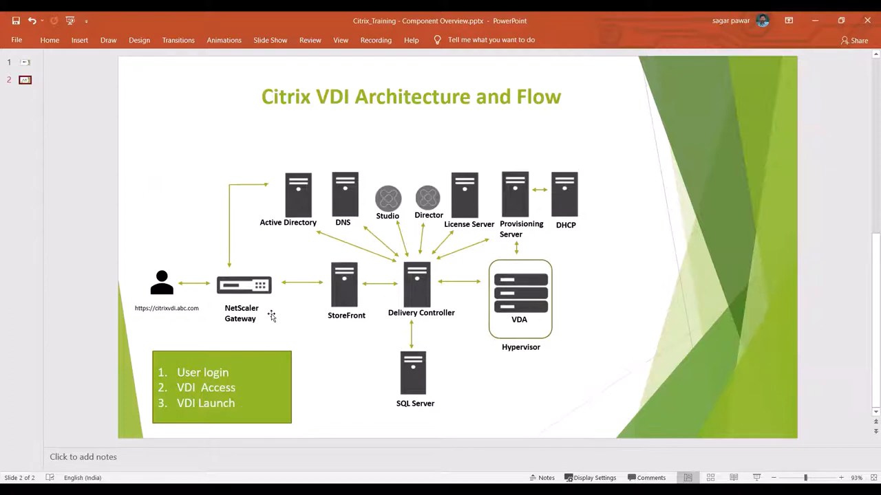
mouse_move(264, 355)
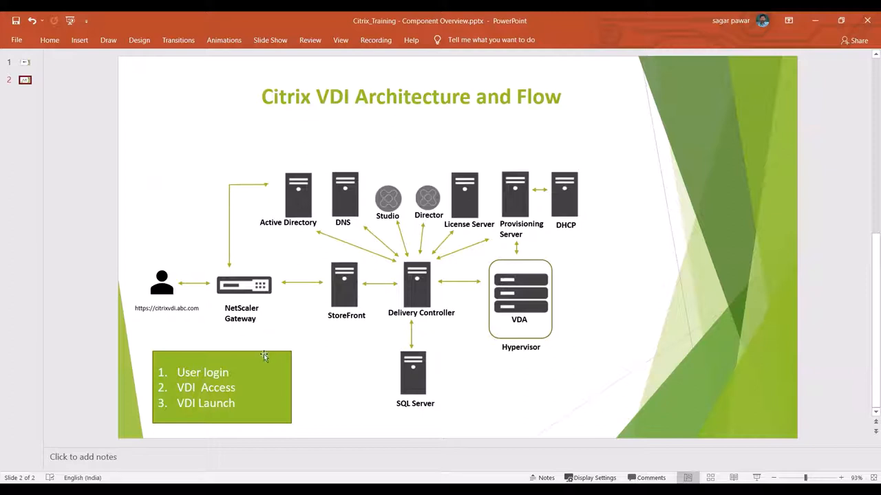
mouse_move(173, 396)
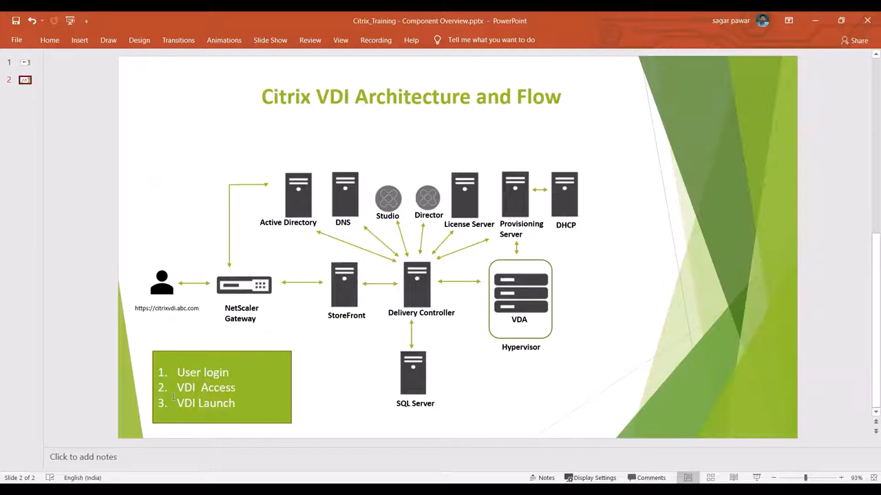
mouse_move(630, 404)
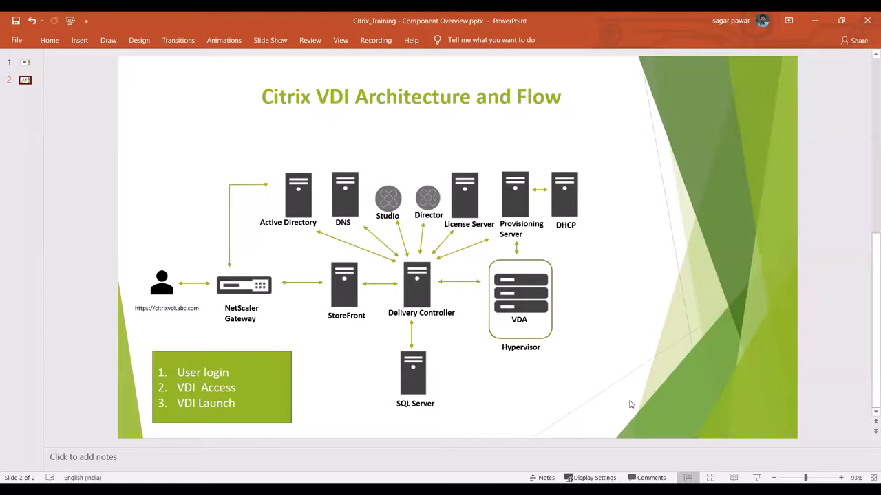
mouse_move(634, 400)
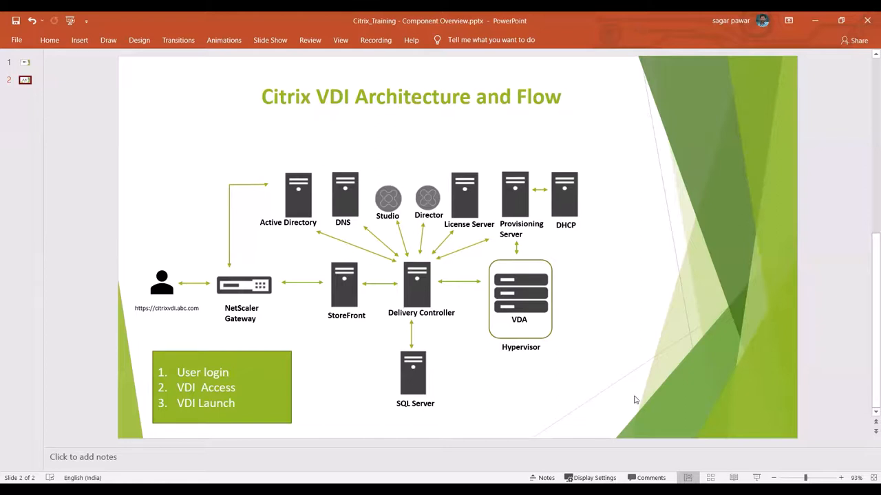
mouse_move(805, 413)
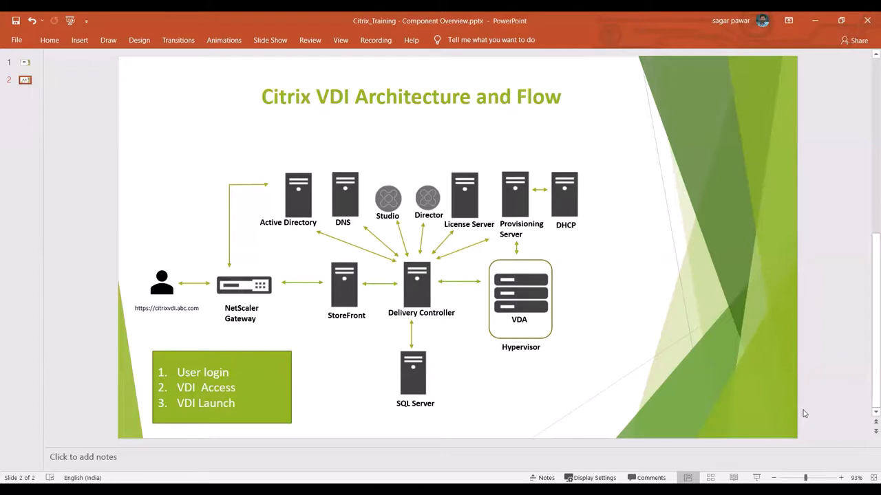
mouse_move(867, 15)
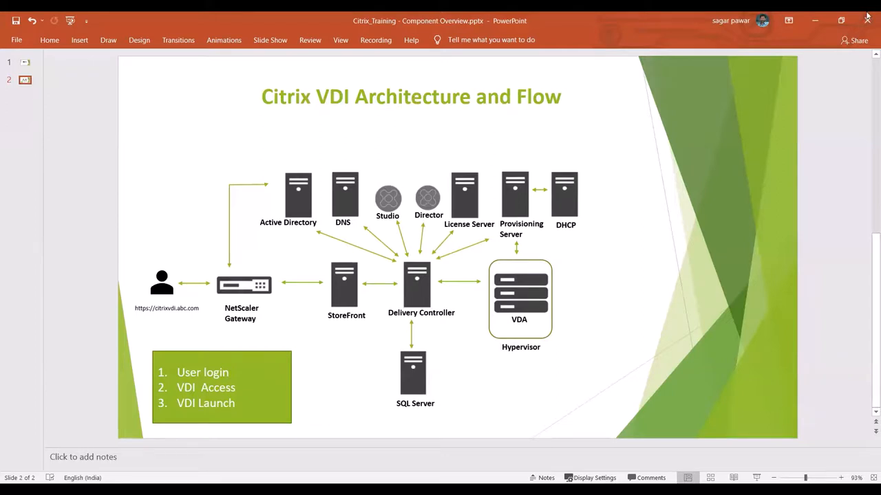